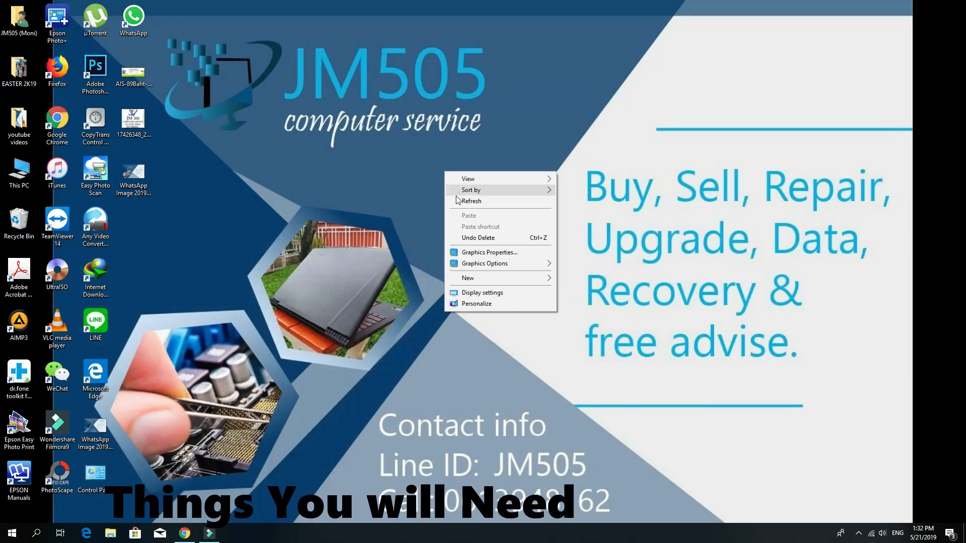
Step: Dismiss the desktop menu and bring forward Chrome showing the KMS Tools Portable blog post
{"action": "left_click", "coordinate": [464, 204]}
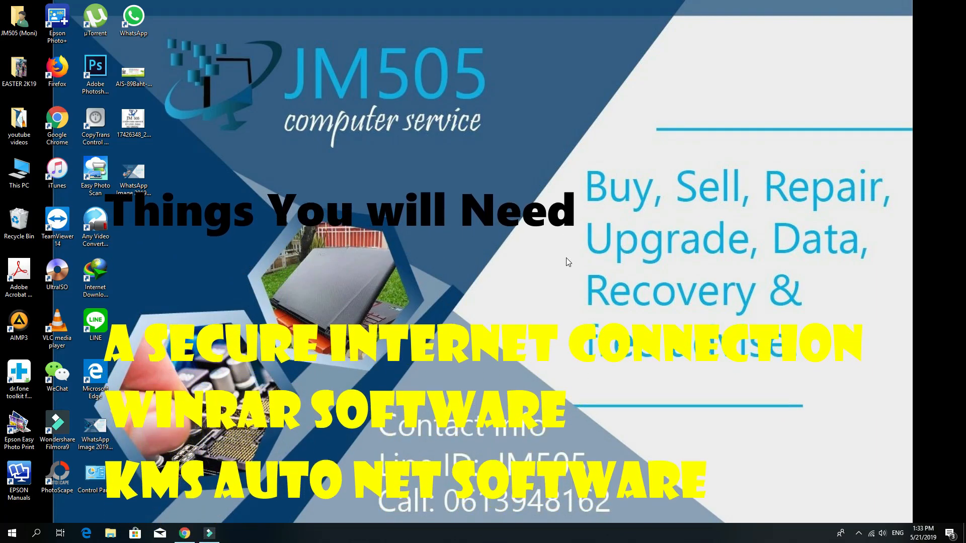
{"action": "left_click", "coordinate": [184, 533]}
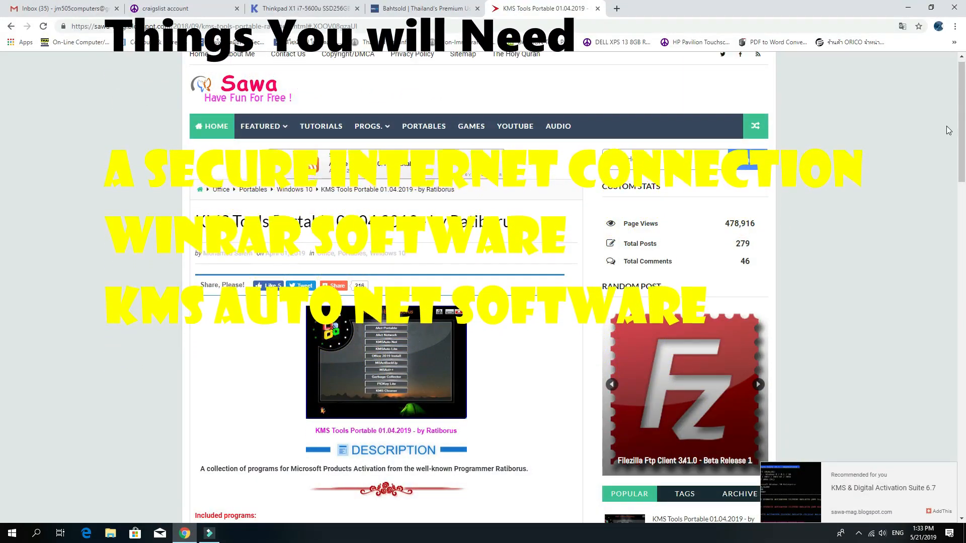
Step: Scroll to the post's Download section and follow the solidfiles.com archive link
{"action": "scroll", "scroll_direction": "down", "scroll_amount": 3}
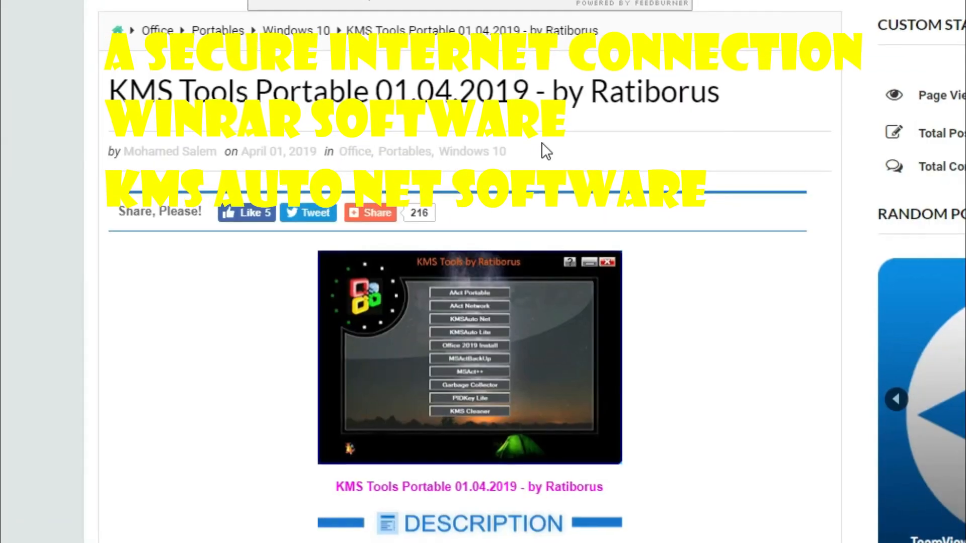
{"action": "scroll", "scroll_direction": "down", "scroll_amount": 3}
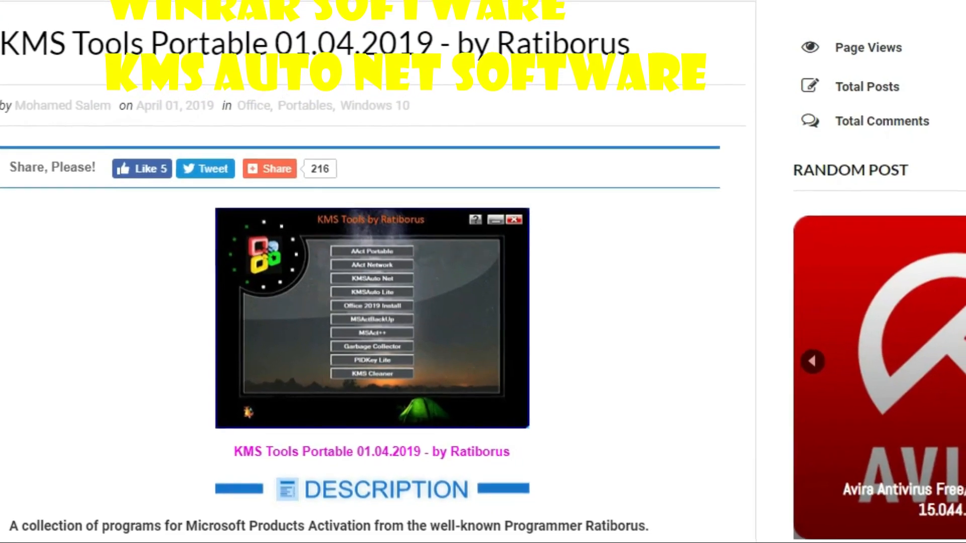
{"action": "scroll", "scroll_direction": "down", "scroll_amount": 3}
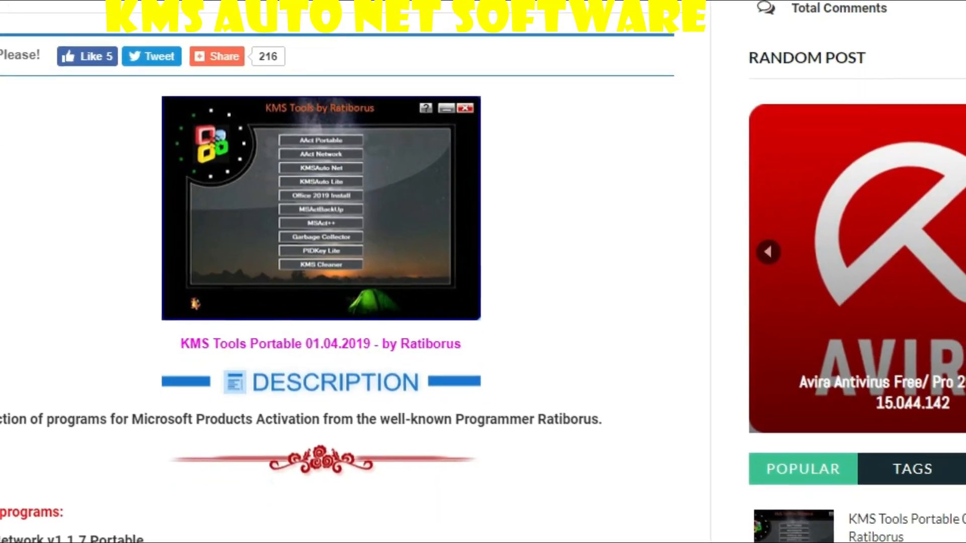
{"action": "scroll", "scroll_direction": "down", "scroll_amount": 3}
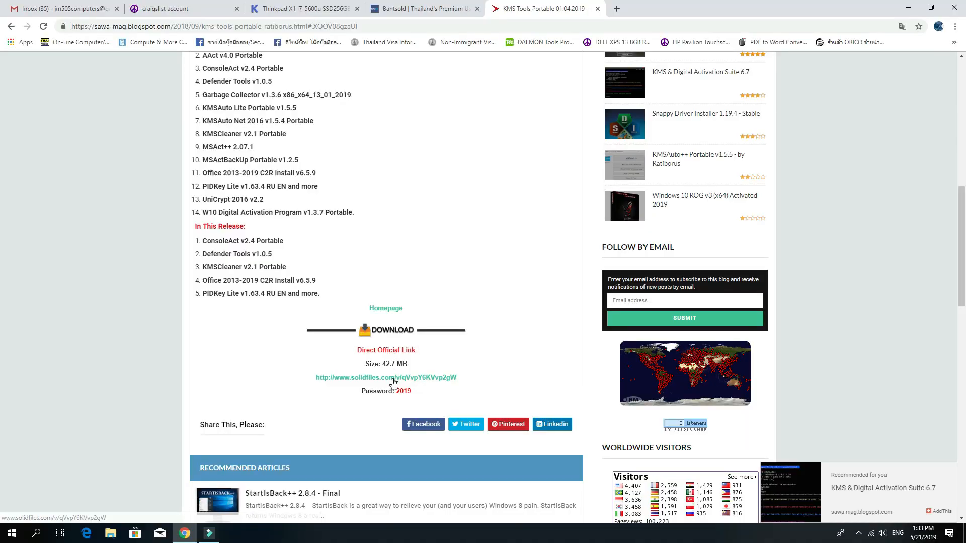
{"action": "mouse_move", "coordinate": [394, 383]}
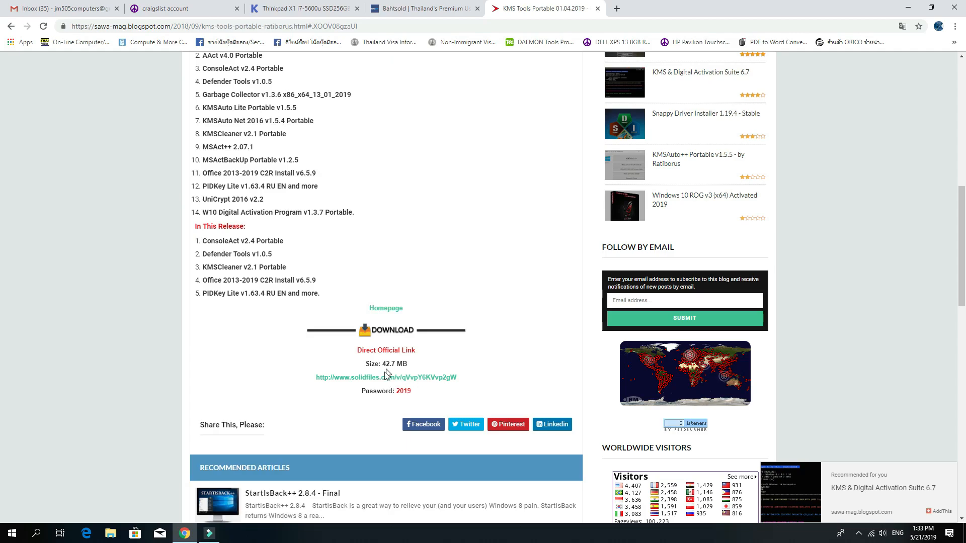
{"action": "left_click", "coordinate": [387, 378]}
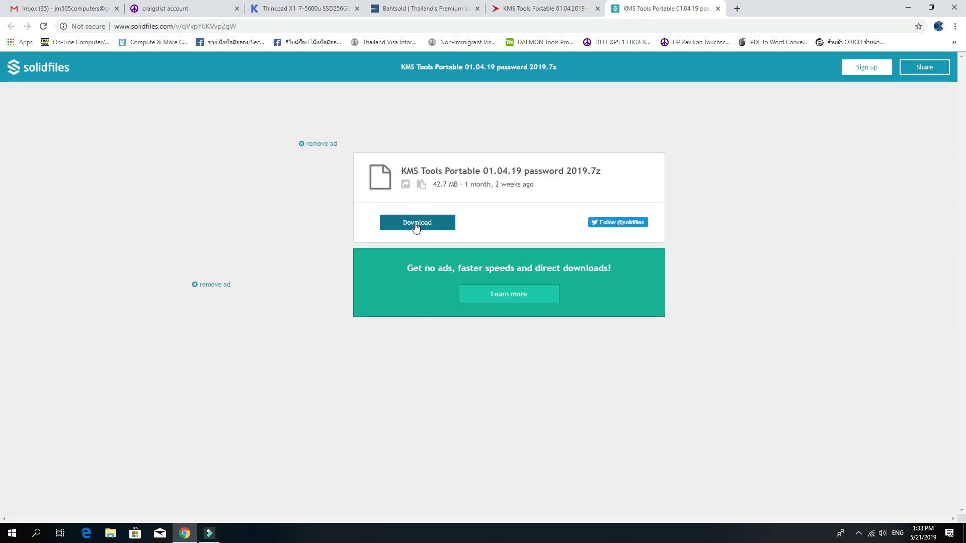
Step: Download the 01.04.19 .7z archive, then scroll the sawa-mag post to find its password
{"action": "left_click", "coordinate": [417, 222]}
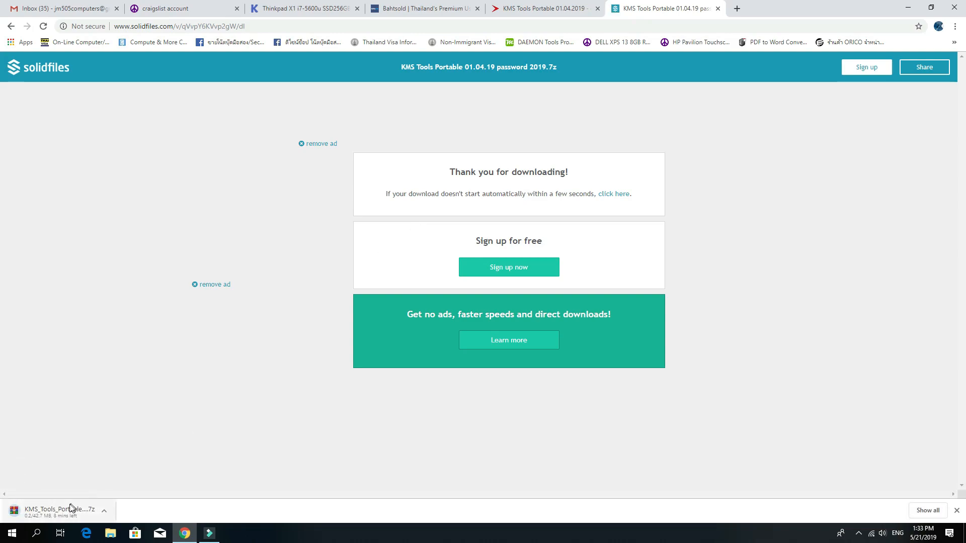
{"action": "left_click", "coordinate": [549, 9]}
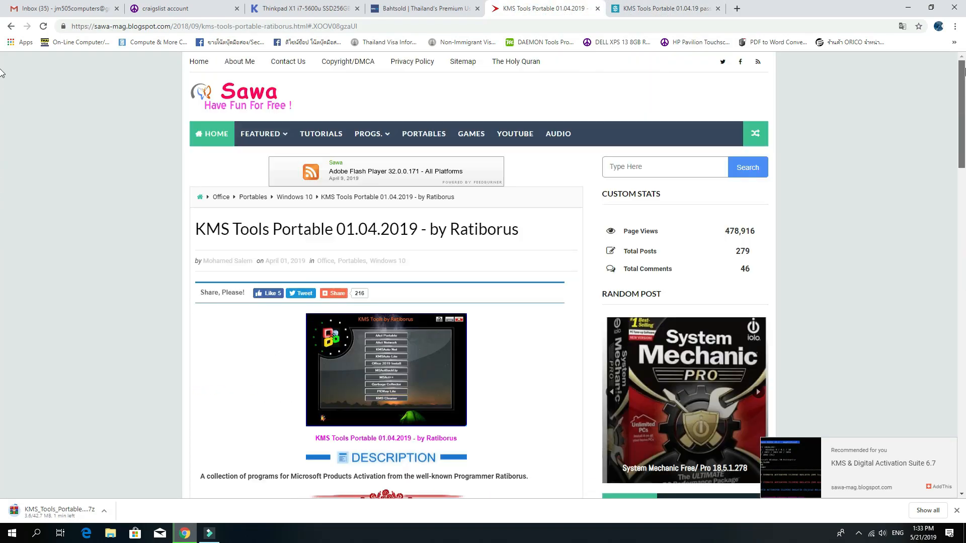
{"action": "scroll", "scroll_direction": "down", "scroll_amount": 3}
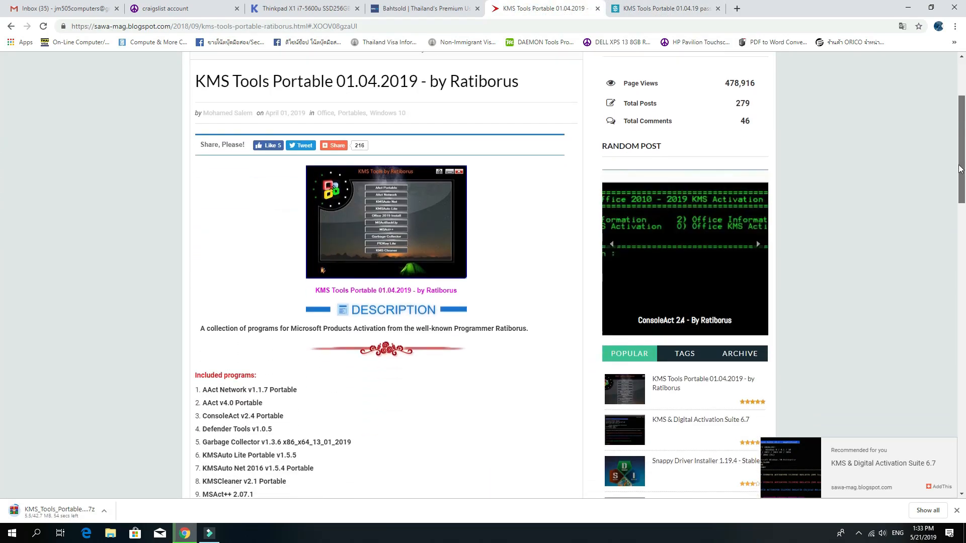
{"action": "scroll", "scroll_direction": "down", "scroll_amount": 3}
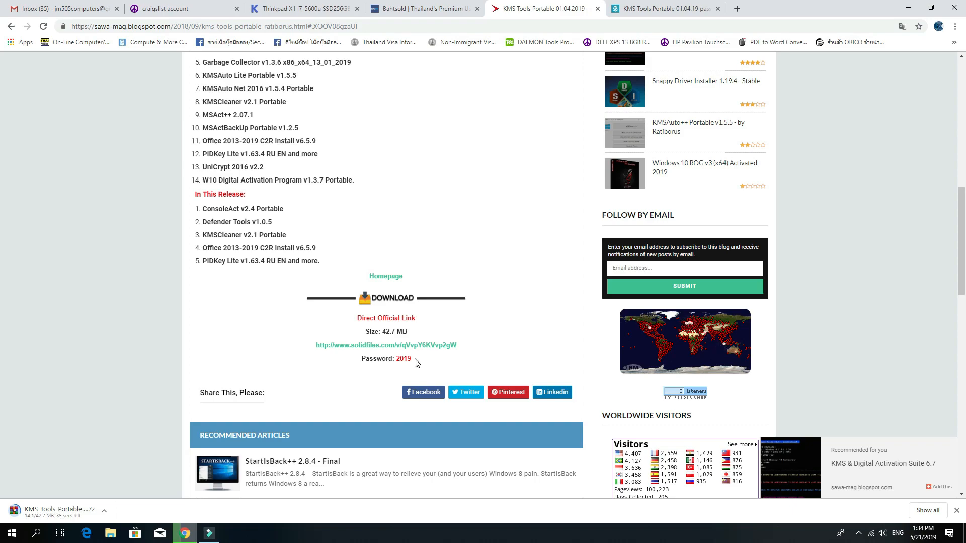
{"action": "scroll", "scroll_direction": "up", "scroll_amount": 3}
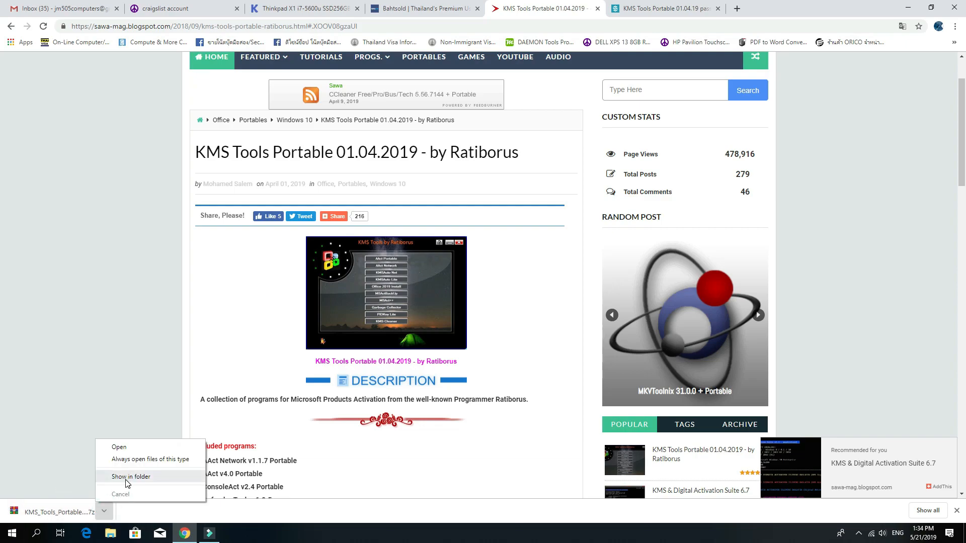
Step: Show KMS_Tools_Portable_01.04.19_password_2019.7z in Downloads and open it
{"action": "left_click", "coordinate": [131, 476]}
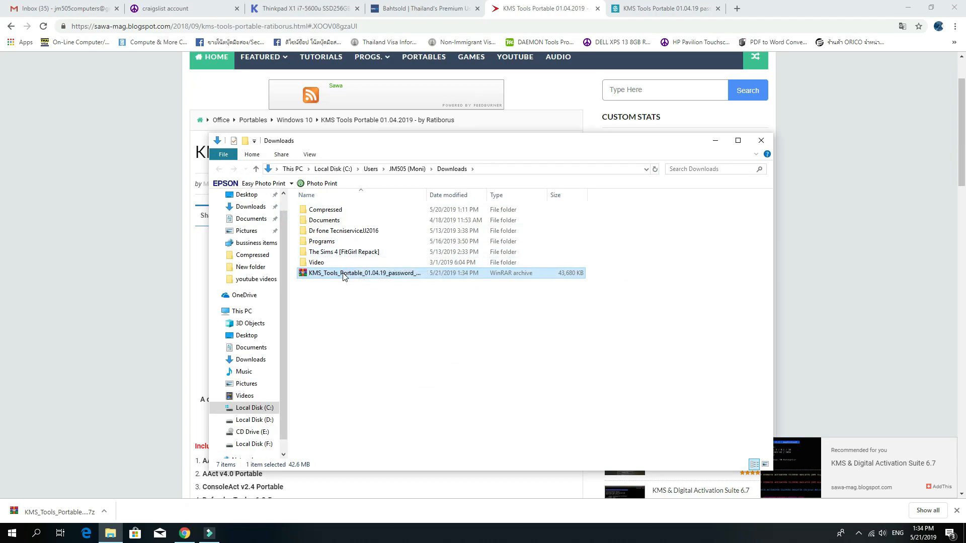
{"action": "double_click", "coordinate": [360, 272]}
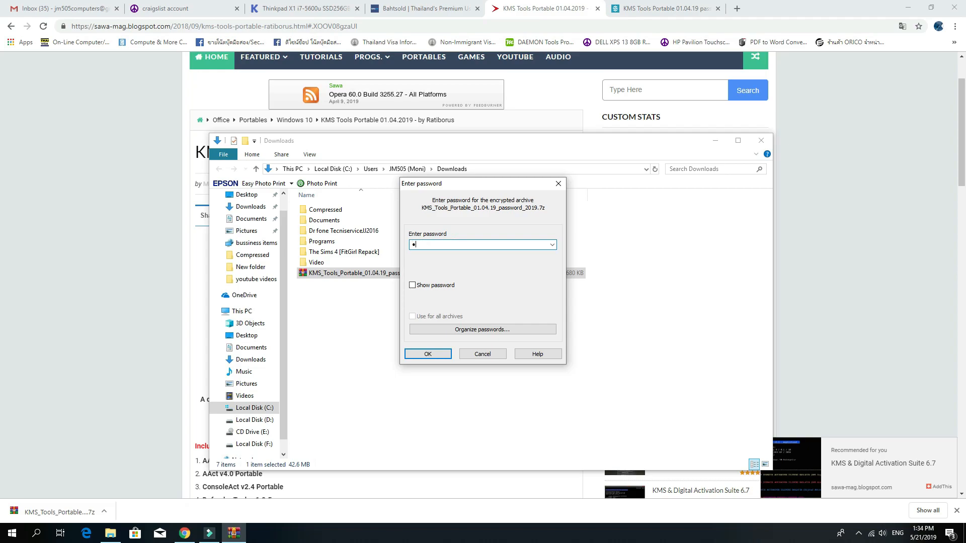
Step: Accept the archive password, dismiss the WinRAR license reminder, and run KMSTools
{"action": "left_click", "coordinate": [427, 354]}
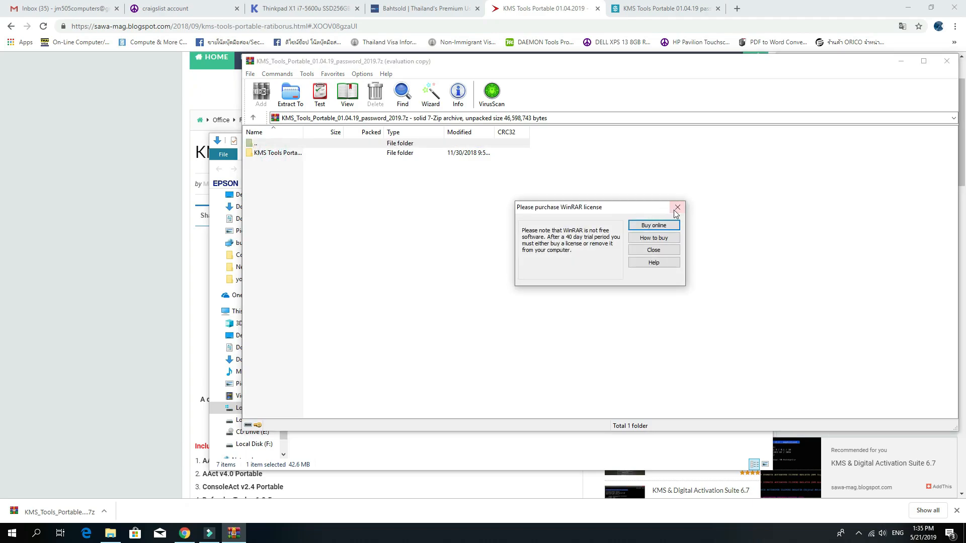
{"action": "left_click", "coordinate": [676, 207]}
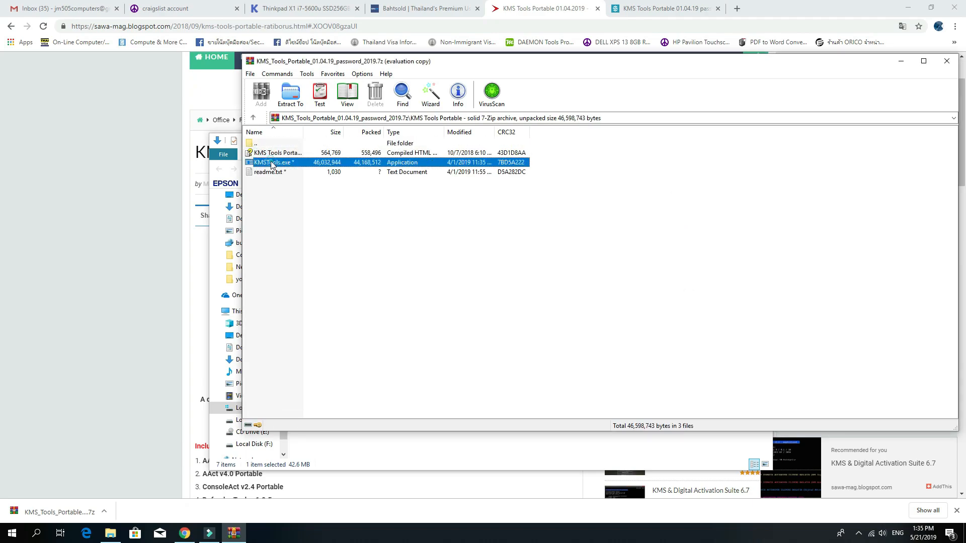
{"action": "left_click", "coordinate": [273, 162]}
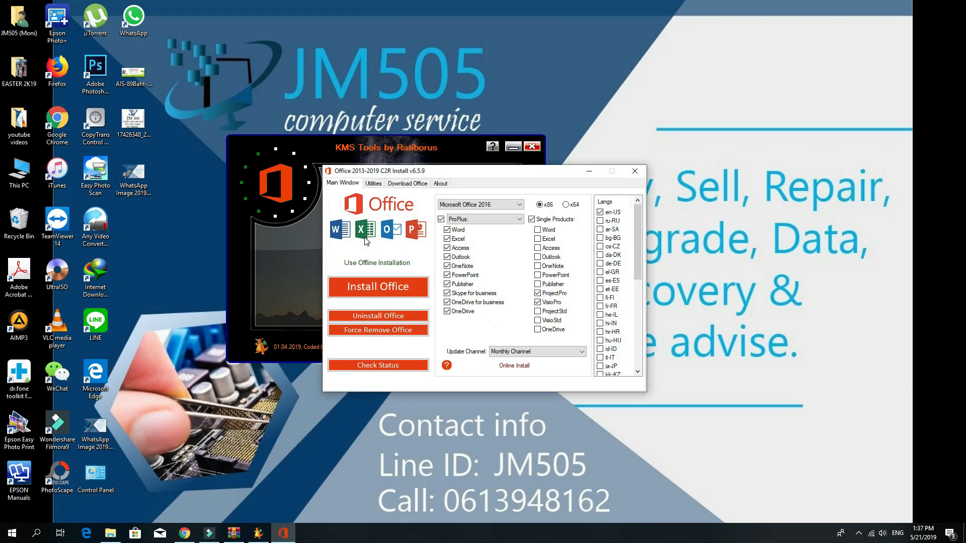
{"action": "mouse_move", "coordinate": [484, 175]}
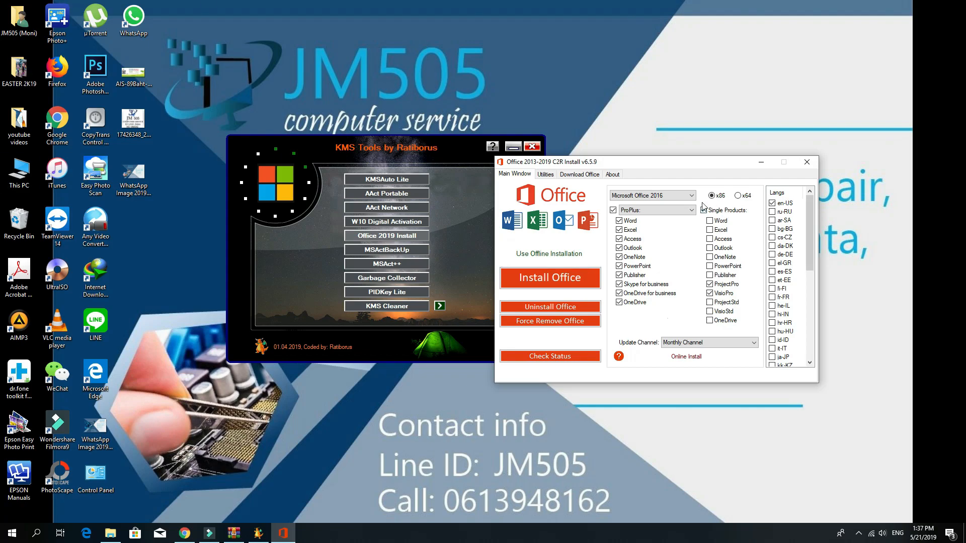
Step: Choose Office 2016 x64 and exclude OneDrive and OneDrive for business from the install
{"action": "left_click", "coordinate": [703, 210]}
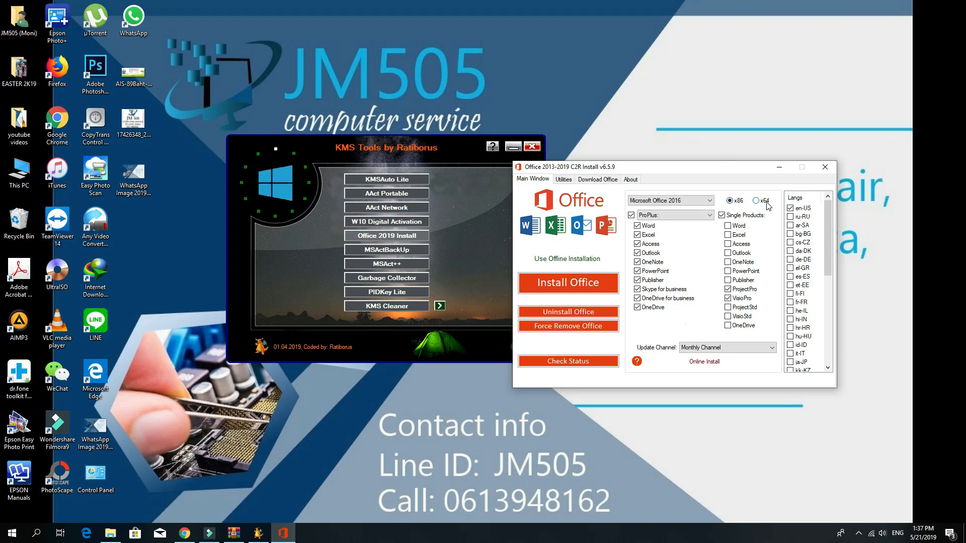
{"action": "mouse_move", "coordinate": [40, 192]}
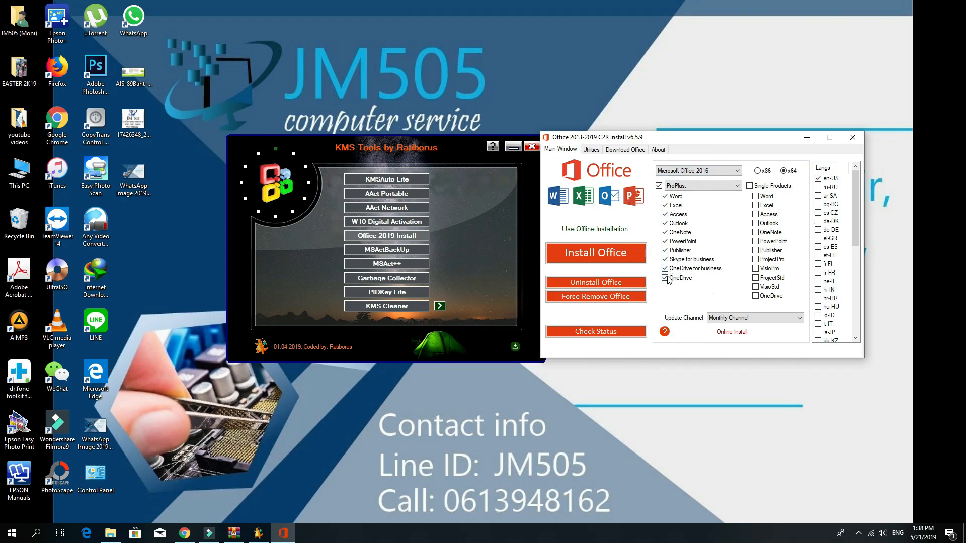
{"action": "left_click", "coordinate": [665, 277]}
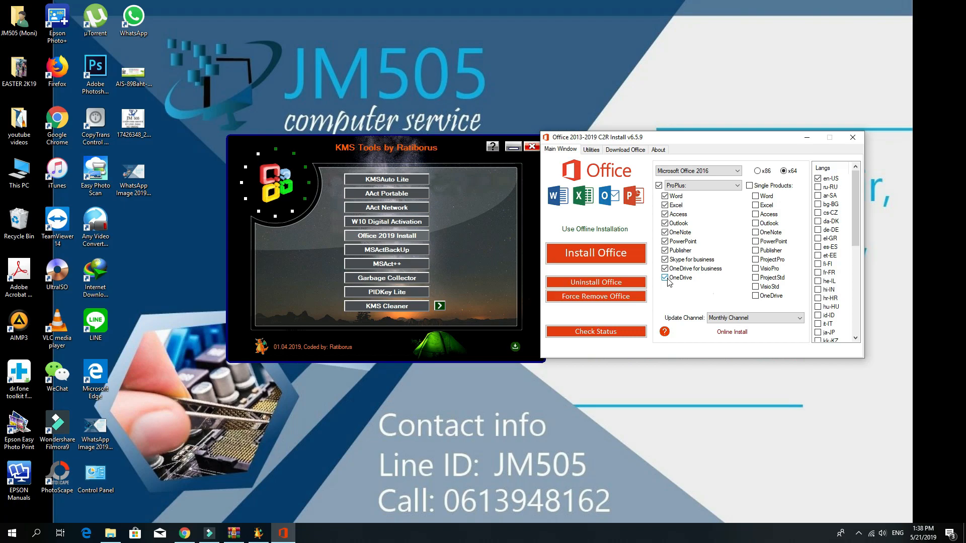
{"action": "left_click", "coordinate": [665, 278]}
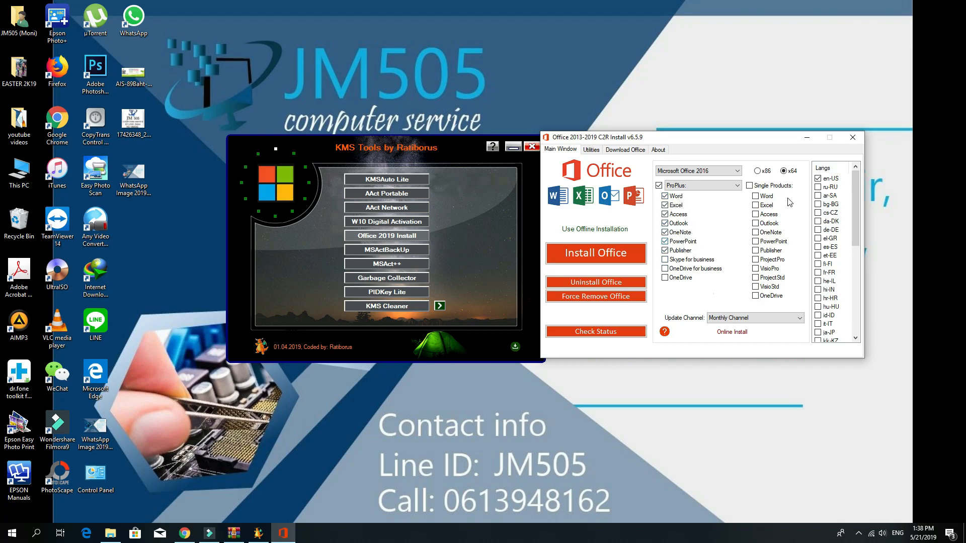
{"action": "mouse_move", "coordinate": [625, 281]}
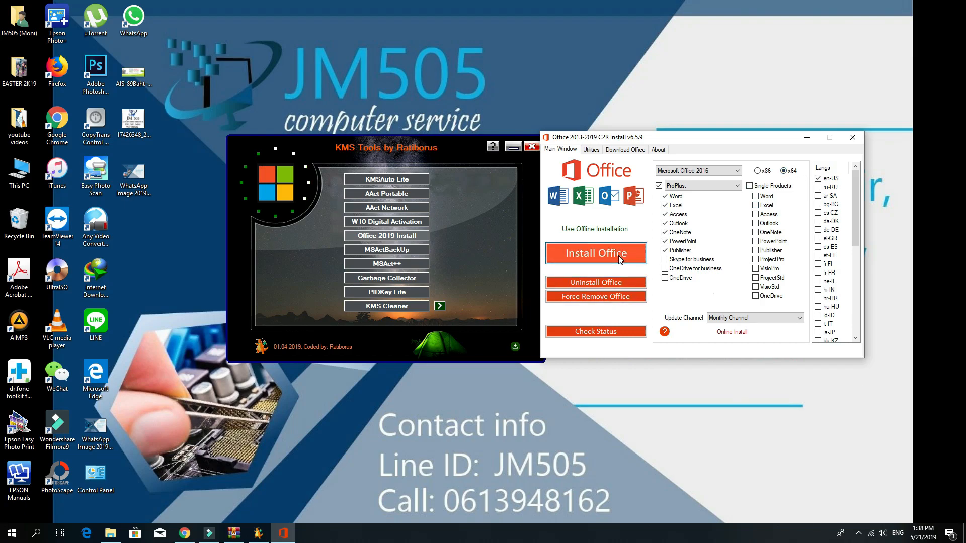
Step: Start the Office 2016 install and let it download and install in the background
{"action": "left_click", "coordinate": [596, 254]}
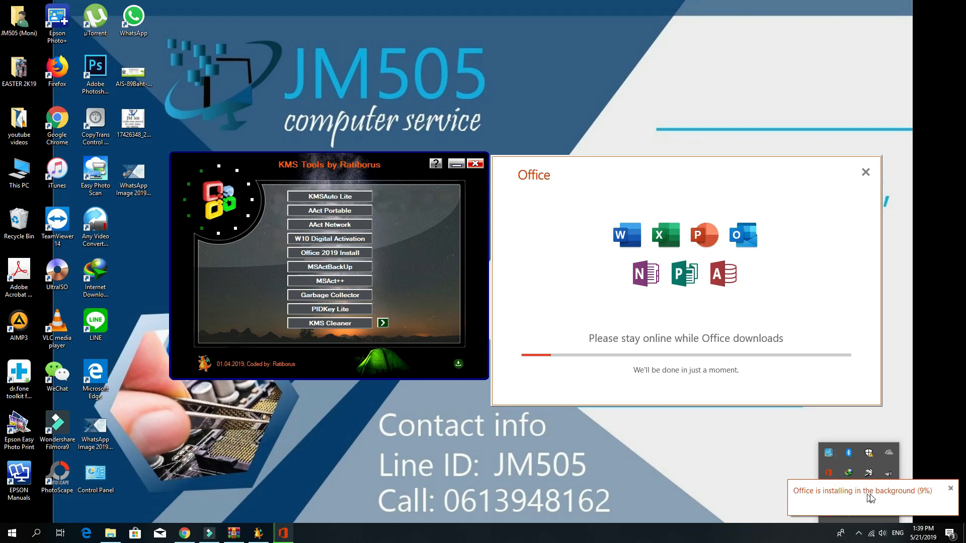
{"action": "mouse_move", "coordinate": [897, 505]}
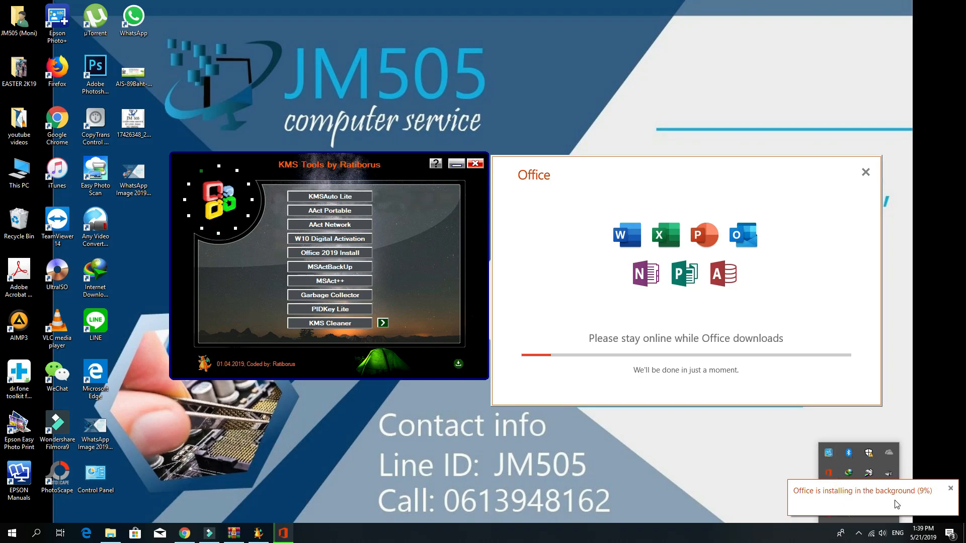
{"action": "mouse_move", "coordinate": [783, 195]}
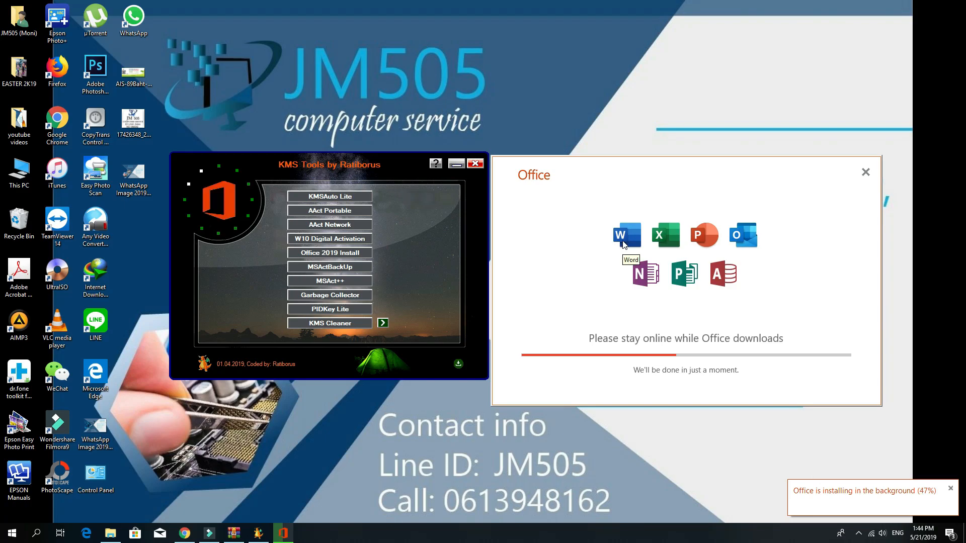
{"action": "mouse_move", "coordinate": [320, 247]}
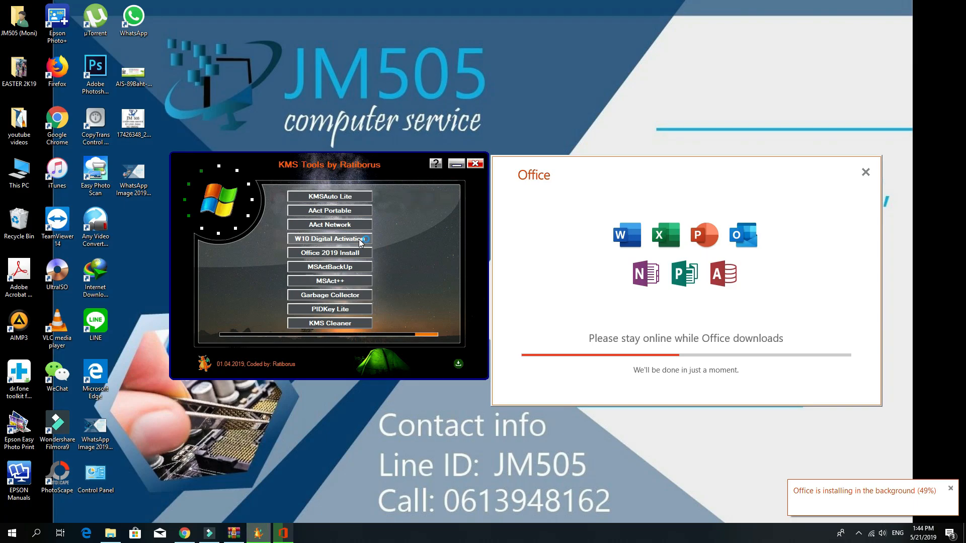
Step: Open W10 Digital Activation, close the System window, and activate Windows 10
{"action": "left_click", "coordinate": [329, 238]}
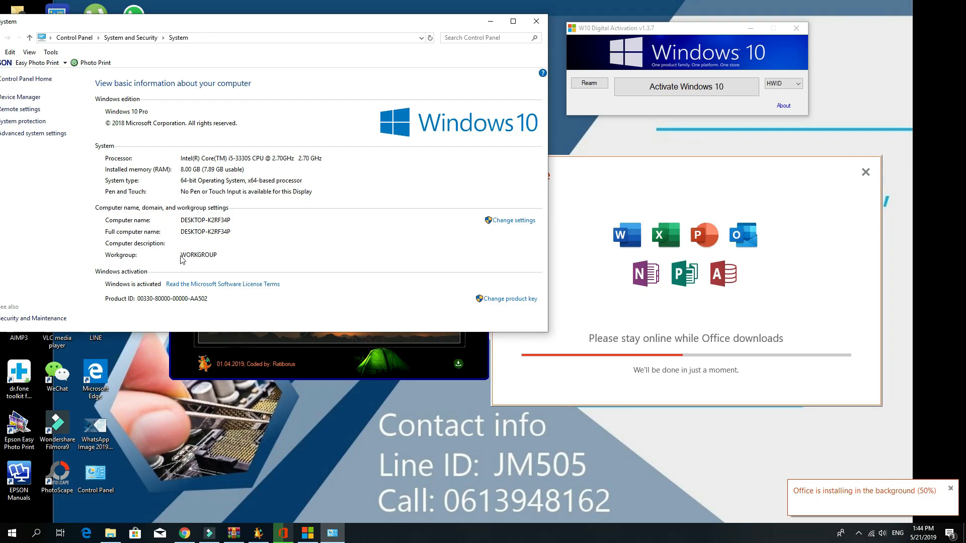
{"action": "left_click", "coordinate": [536, 21]}
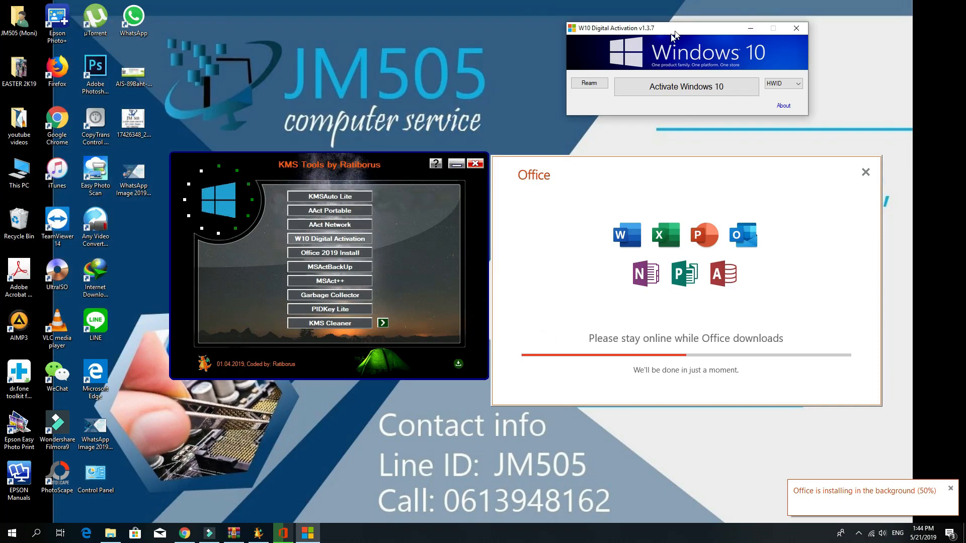
{"action": "left_click_drag", "start_coordinate": [675, 27], "coordinate": [632, 44]}
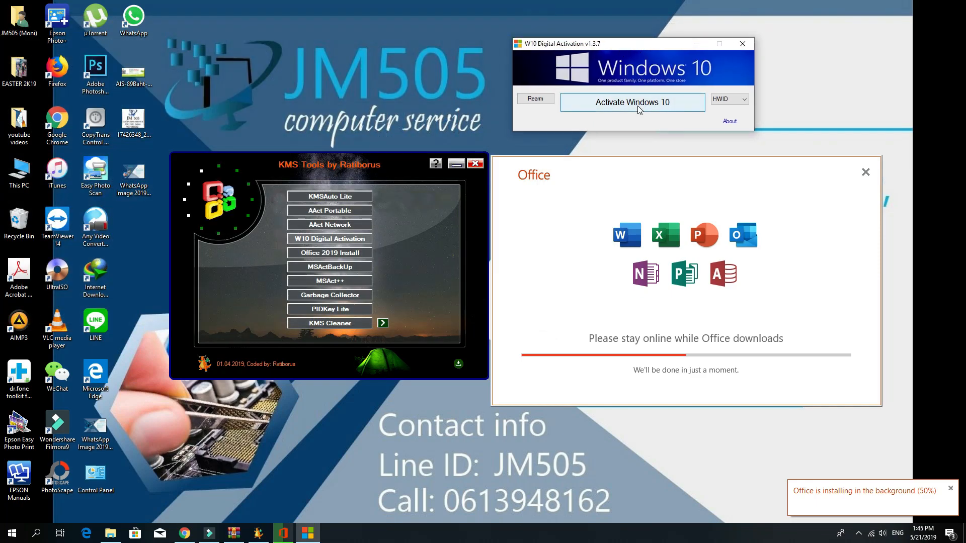
{"action": "left_click", "coordinate": [632, 102]}
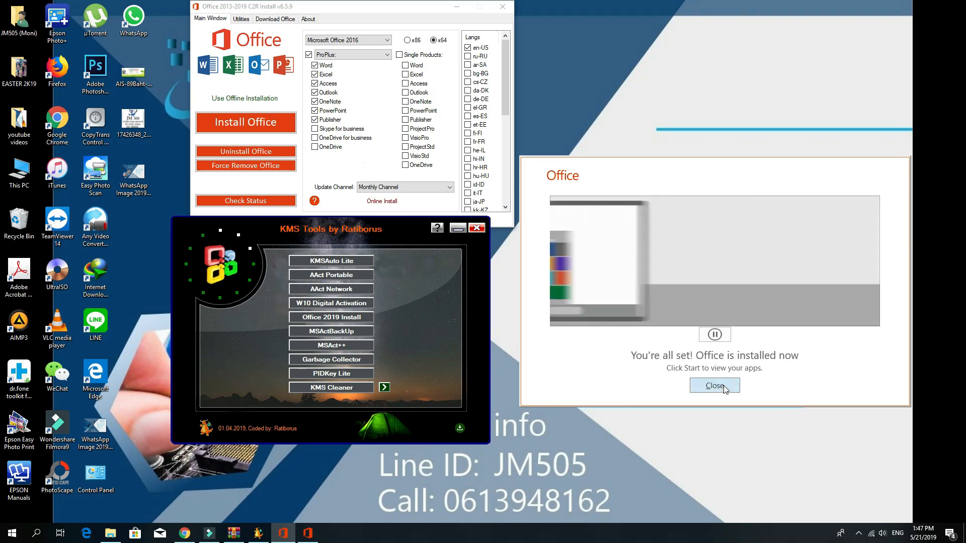
Step: Dismiss the install-complete message and send Excel and Word shortcuts to the desktop
{"action": "left_click", "coordinate": [715, 385]}
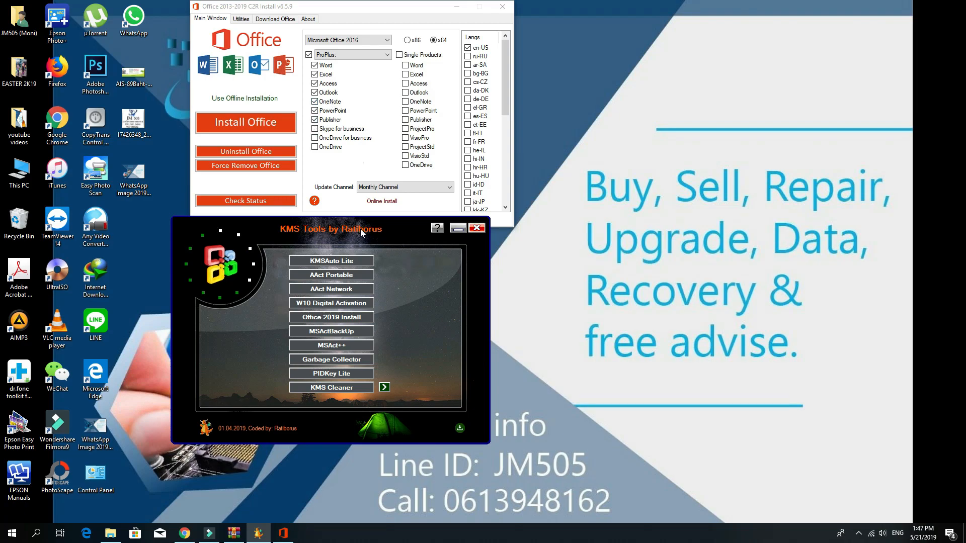
{"action": "left_click_drag", "start_coordinate": [331, 229], "coordinate": [609, 255]}
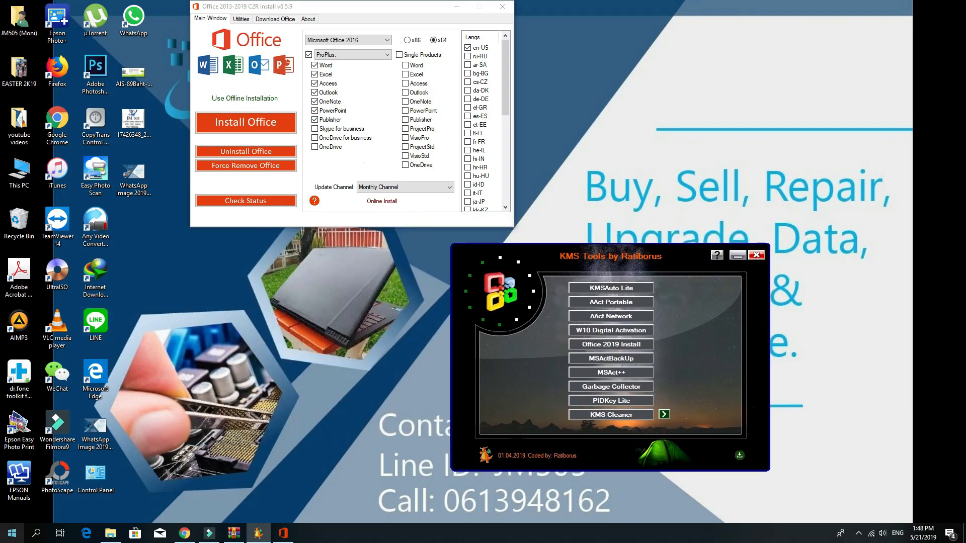
{"action": "left_click", "coordinate": [15, 532]}
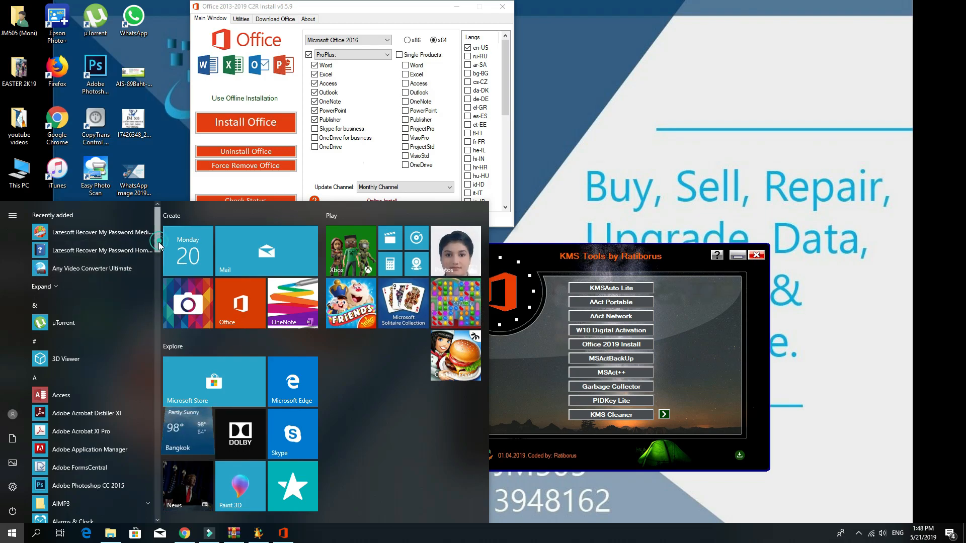
{"action": "scroll", "scroll_direction": "down", "scroll_amount": 3}
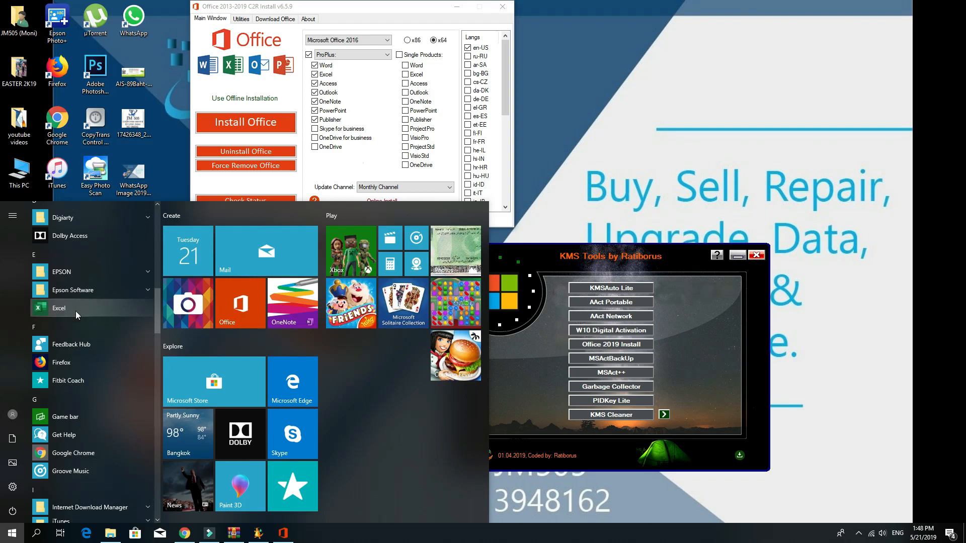
{"action": "right_click", "coordinate": [59, 308]}
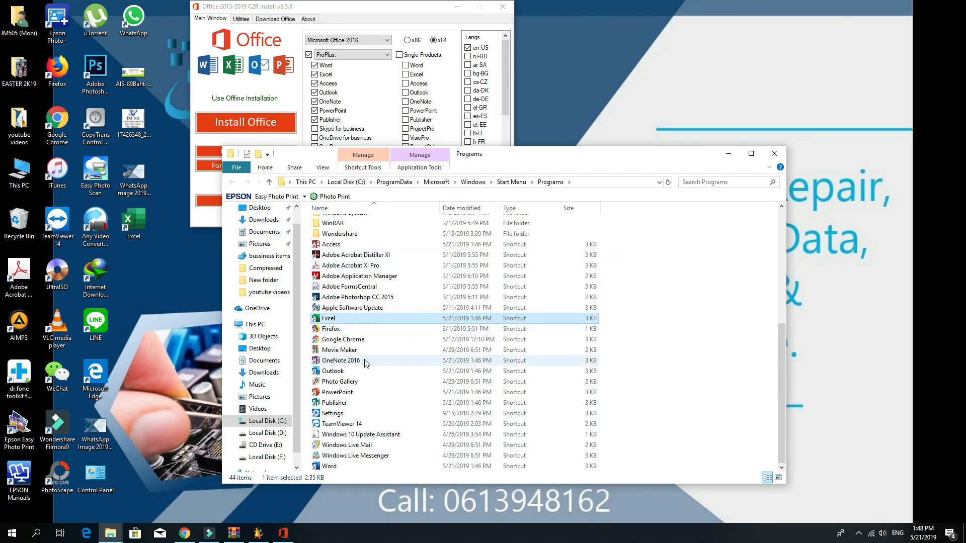
{"action": "mouse_move", "coordinate": [334, 469]}
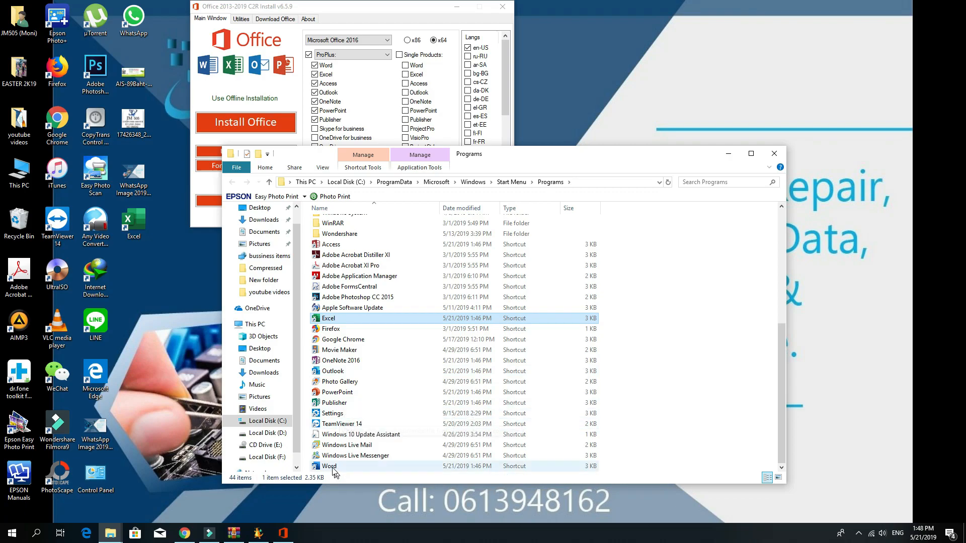
{"action": "right_click", "coordinate": [329, 466]}
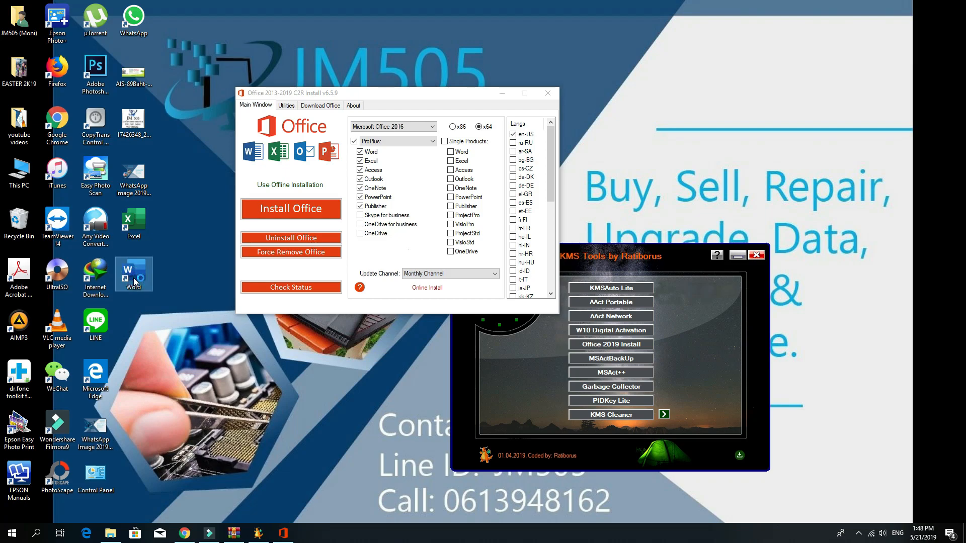
Step: Launch Word from its desktop shortcut, answer Yes to the default program prompt
{"action": "double_click", "coordinate": [133, 271]}
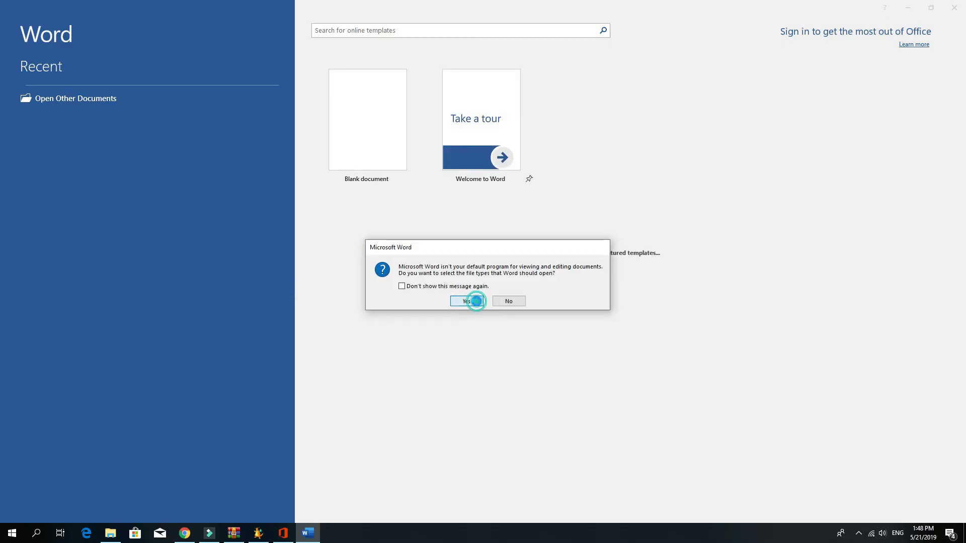
{"action": "left_click", "coordinate": [467, 301]}
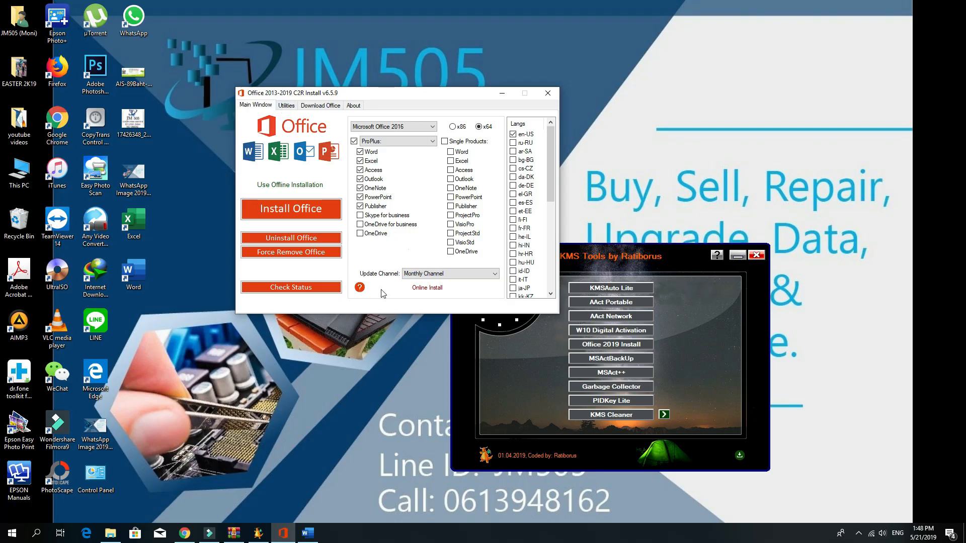
{"action": "left_click_drag", "start_coordinate": [400, 93], "coordinate": [452, 115]}
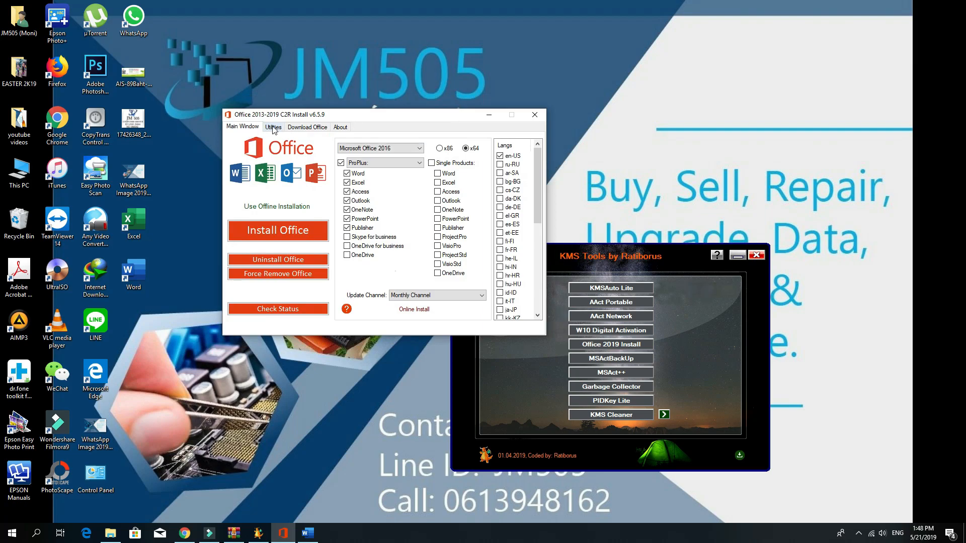
Step: From the Utilities page, convert Office RETAIL to VL, confirm, and activate Office
{"action": "left_click", "coordinate": [273, 126]}
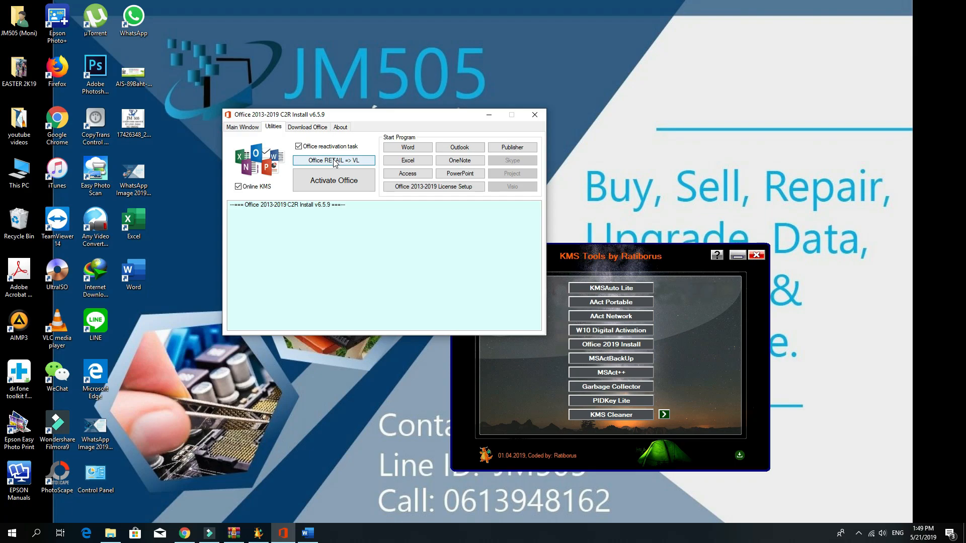
{"action": "left_click", "coordinate": [334, 161]}
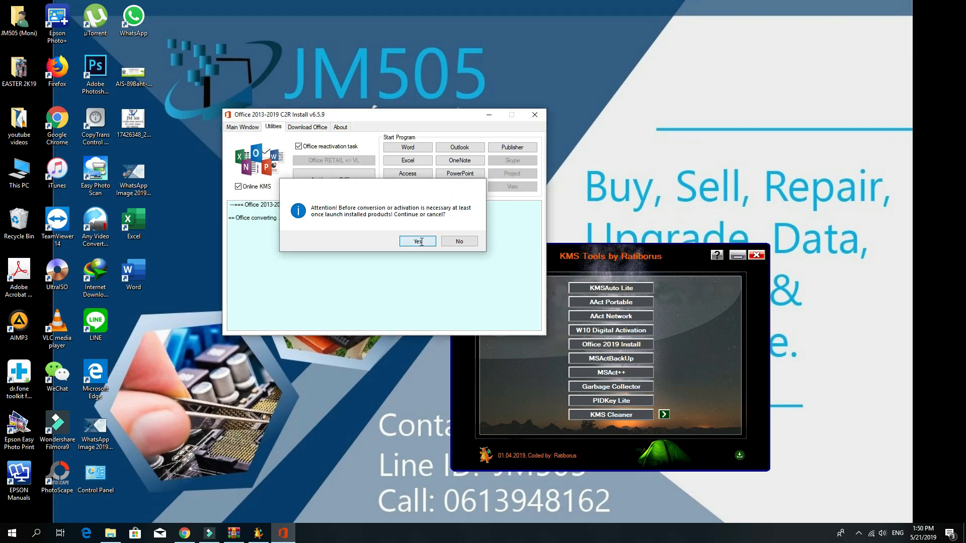
{"action": "left_click", "coordinate": [417, 241]}
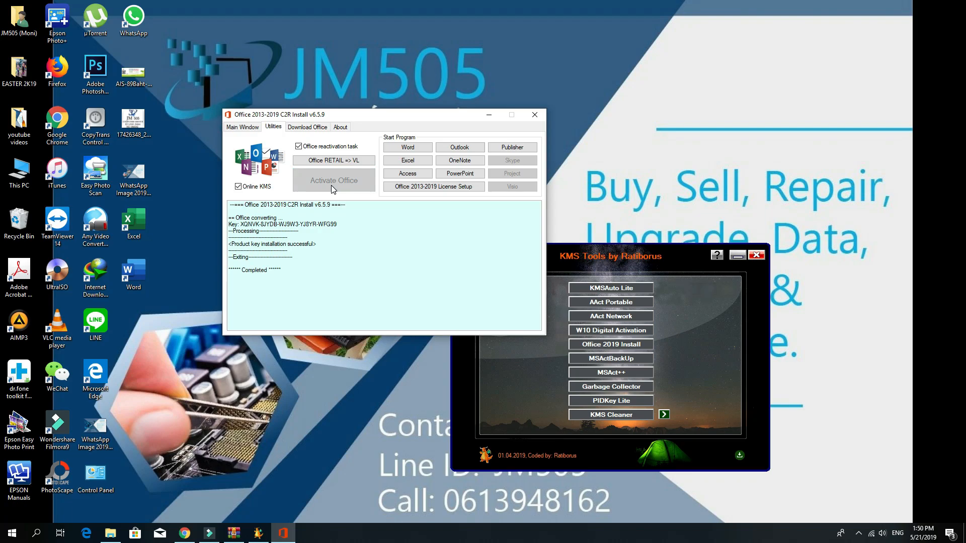
{"action": "left_click", "coordinate": [334, 180]}
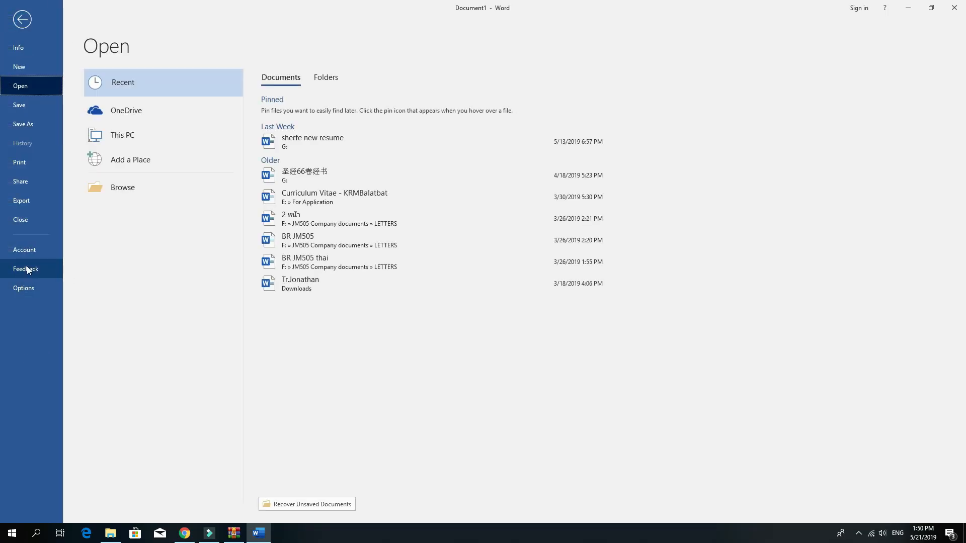
Step: Open Word's Account page to confirm Office Professional Plus 2016 shows Product Activated
{"action": "left_click", "coordinate": [24, 249]}
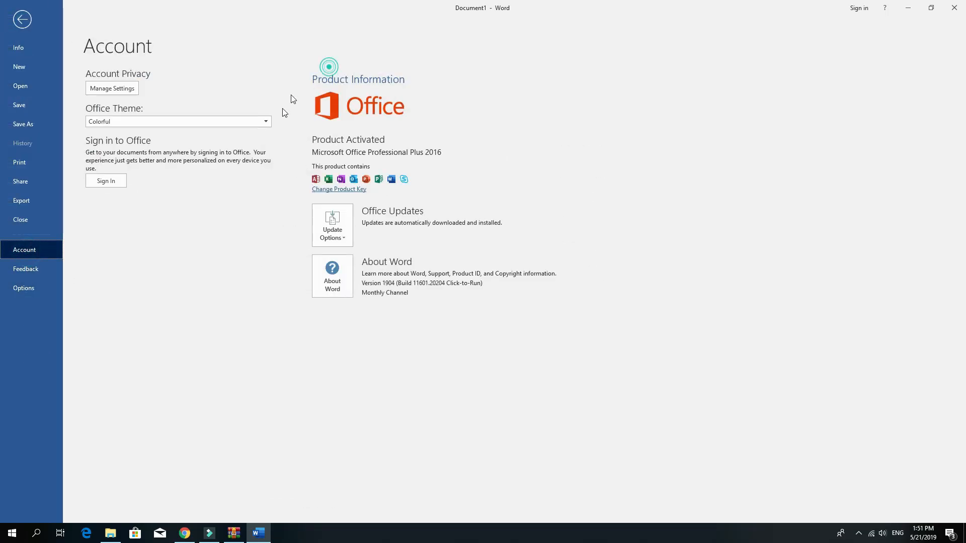
{"action": "mouse_move", "coordinate": [210, 162]}
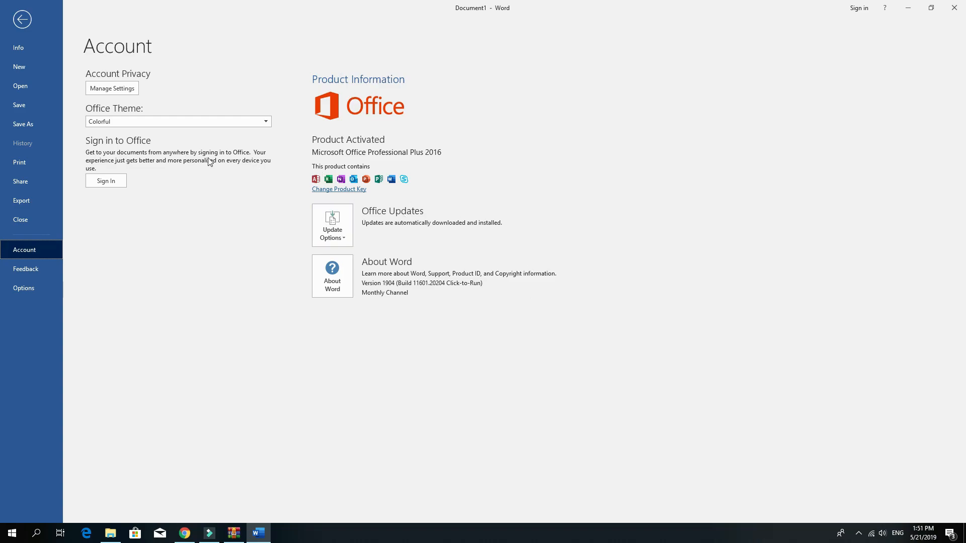
{"action": "left_click", "coordinate": [332, 225]}
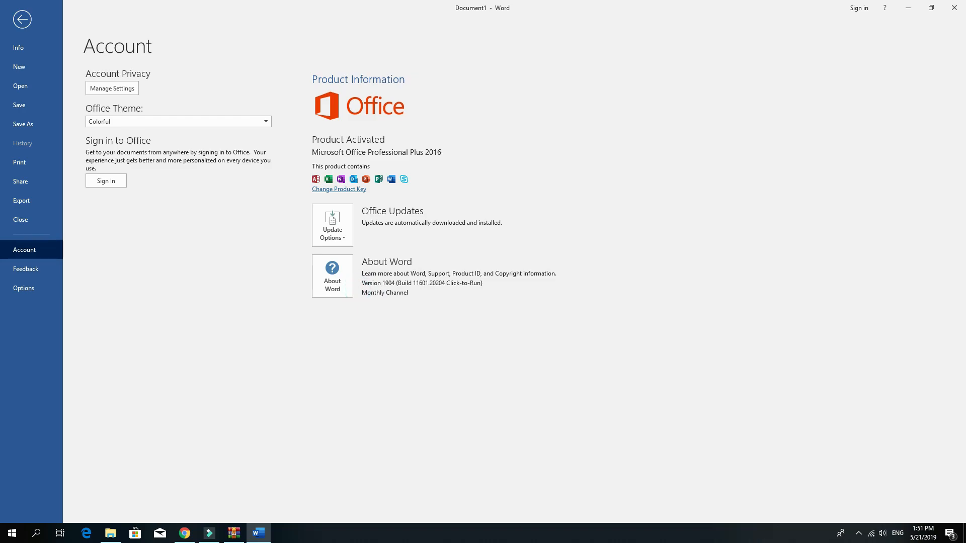
{"action": "mouse_move", "coordinate": [161, 333]}
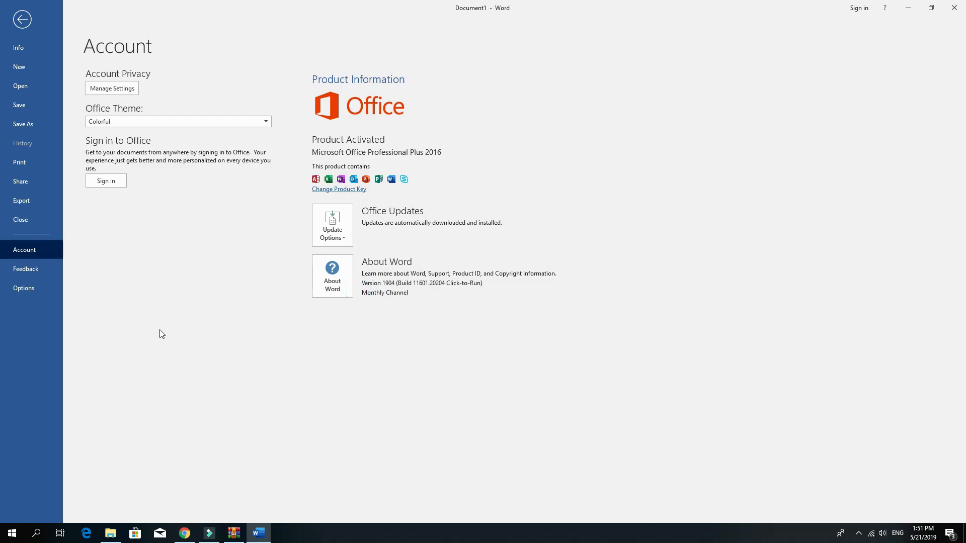